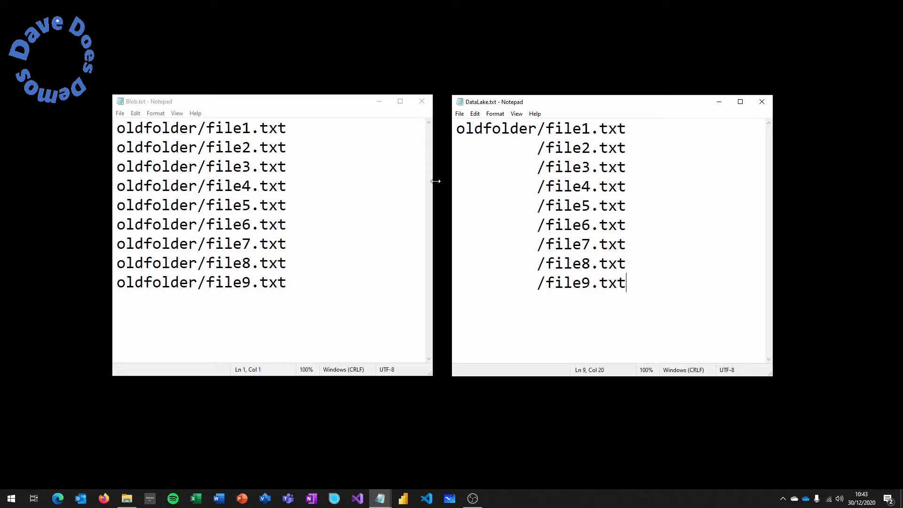
mouse_move(121, 131)
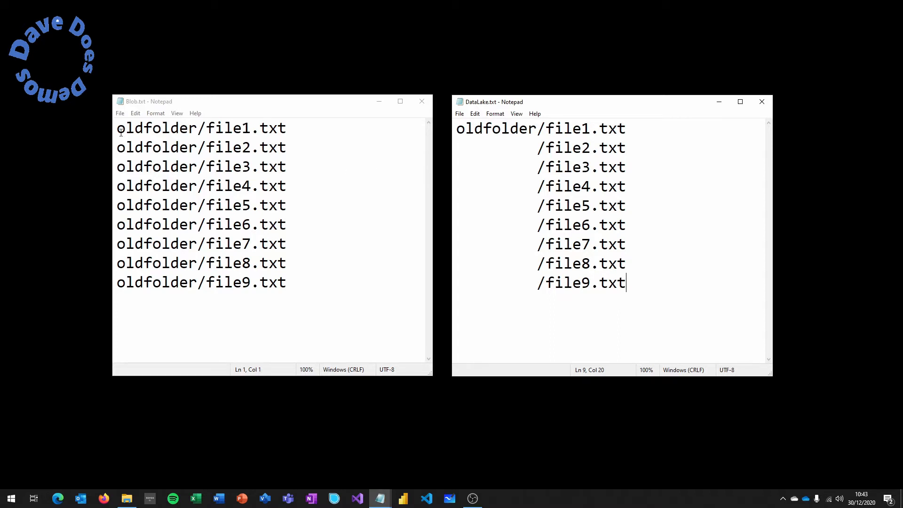
Step: Select the first two file entries in Blob.txt, then deselect them
left_click_drag(118, 128, 287, 147)
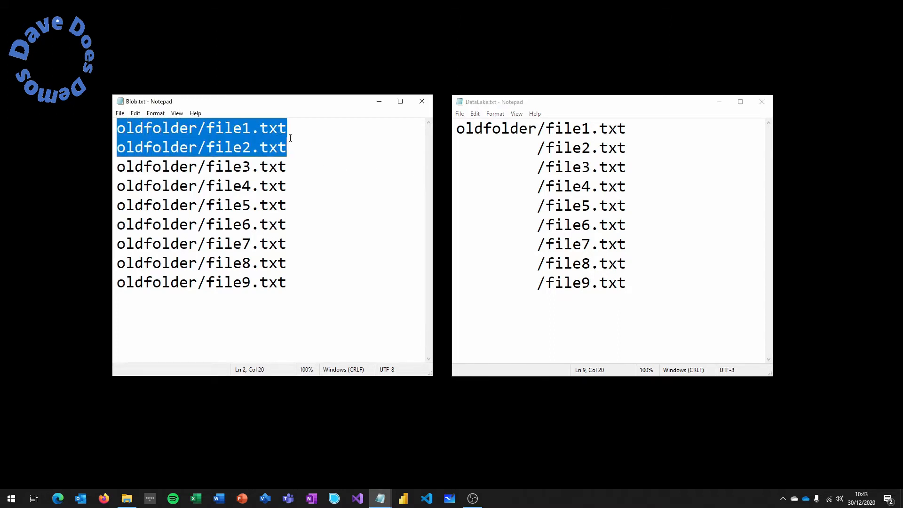
left_click(326, 208)
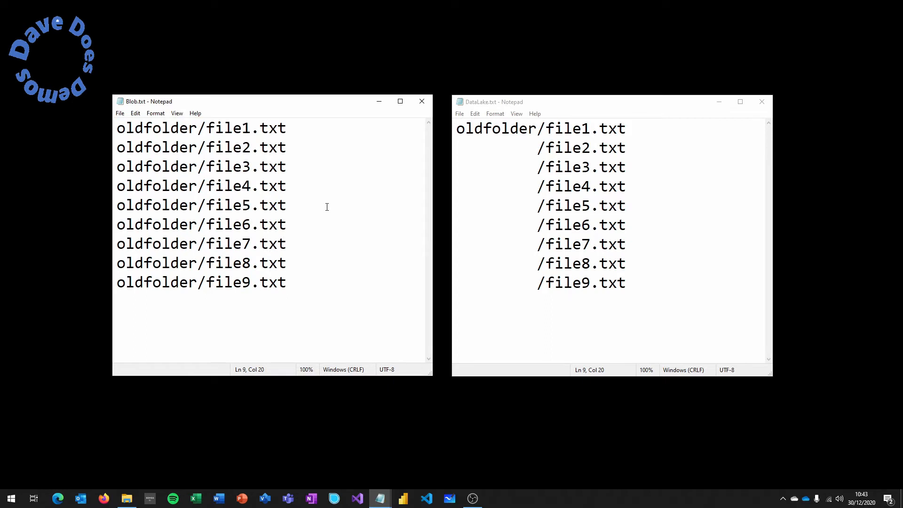
left_click(286, 282)
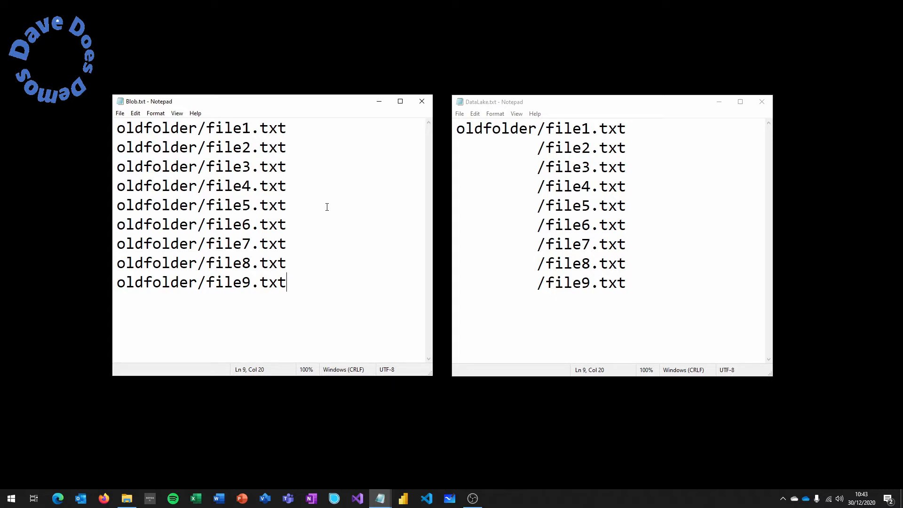
mouse_move(337, 195)
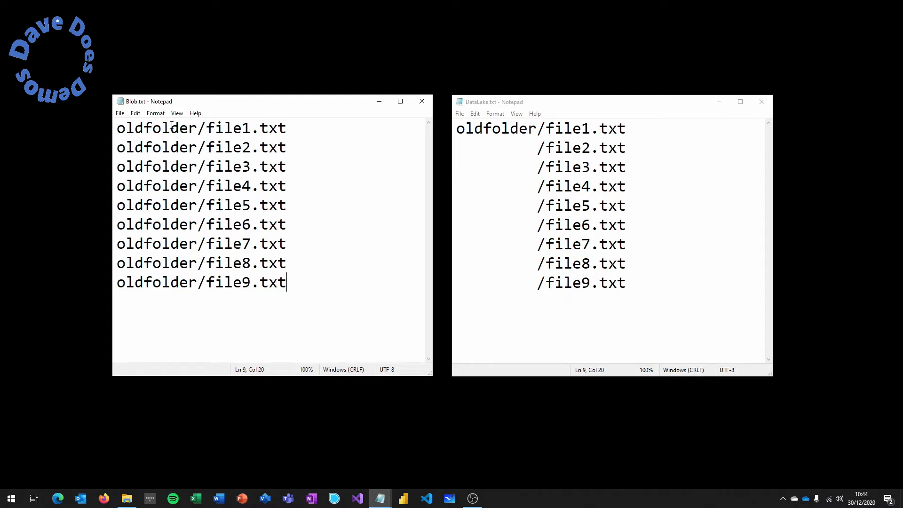
Step: Replace 'oldfolder' with 'newfolder' on each Blob.txt file line
triple_click(201, 128)
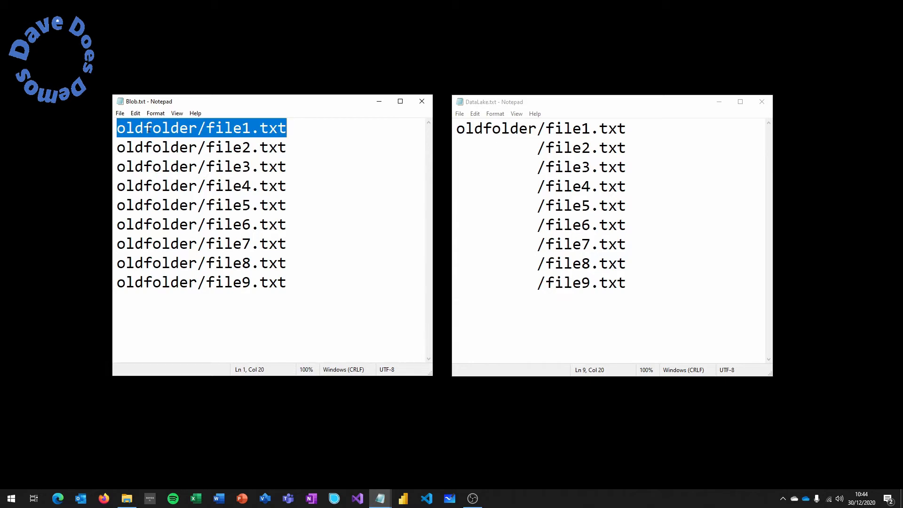
double_click(161, 128)
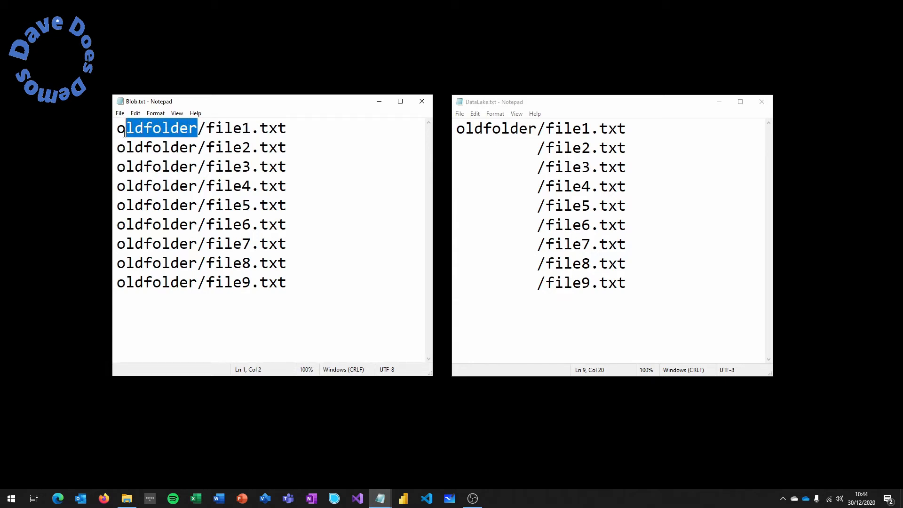
type("newfo")
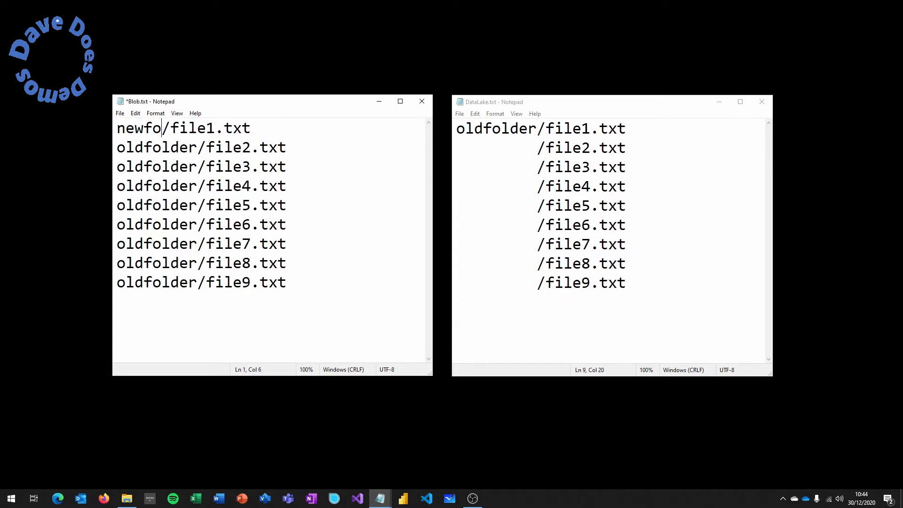
type("lder")
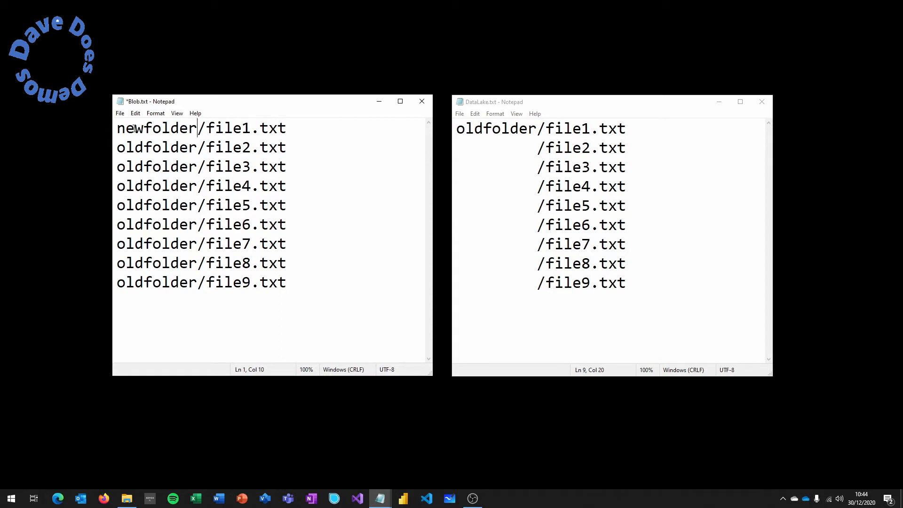
double_click(156, 128)
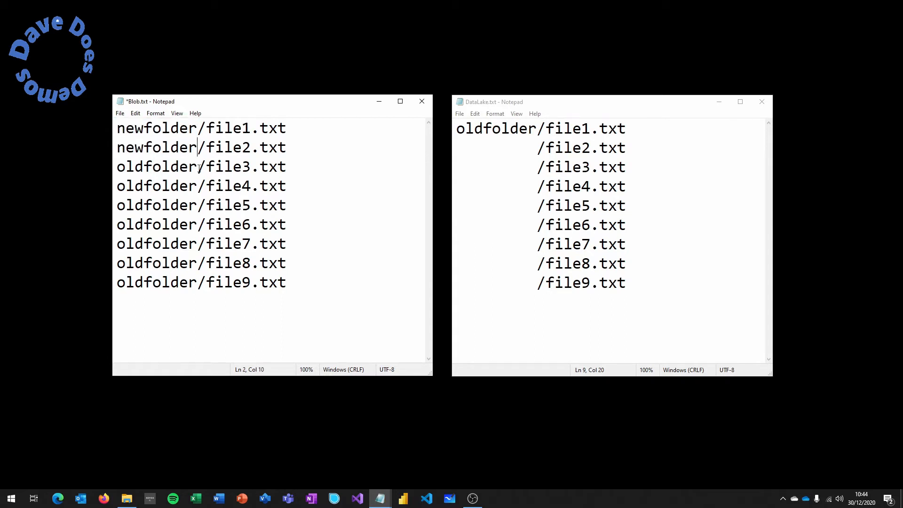
double_click(168, 185)
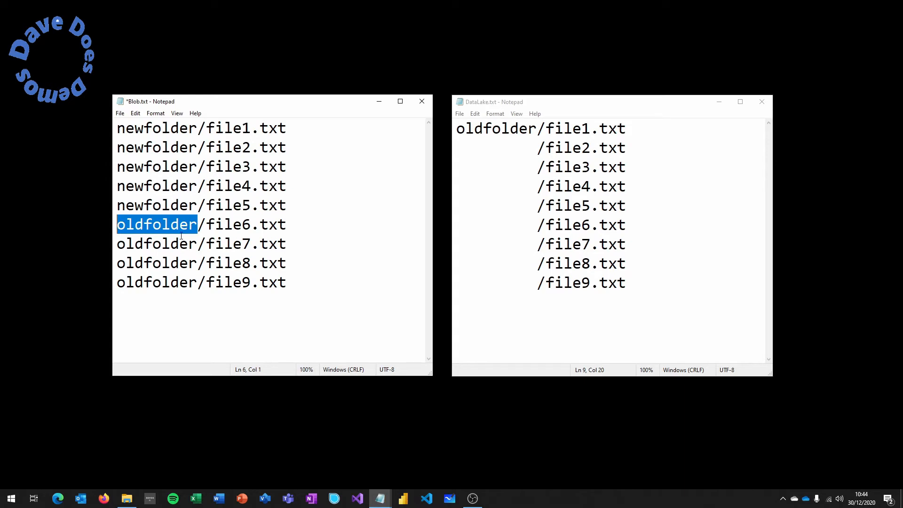
type("newfolder")
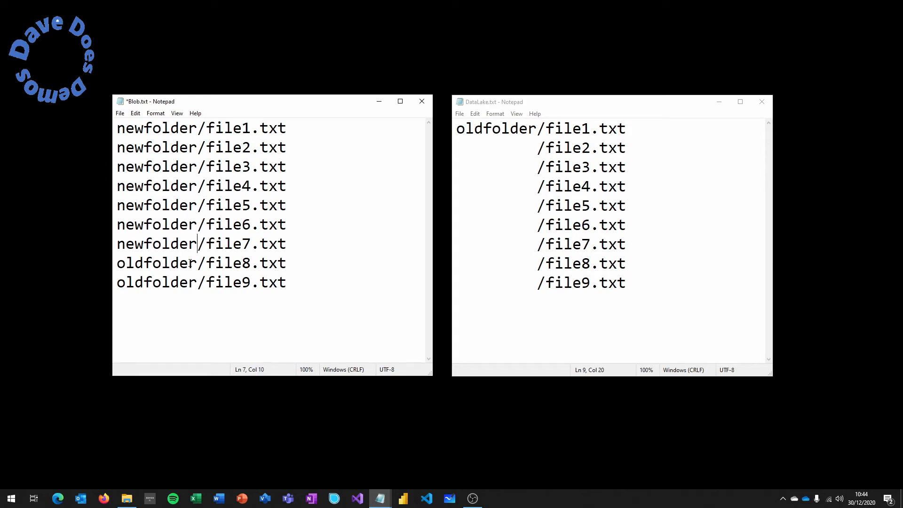
double_click(156, 262)
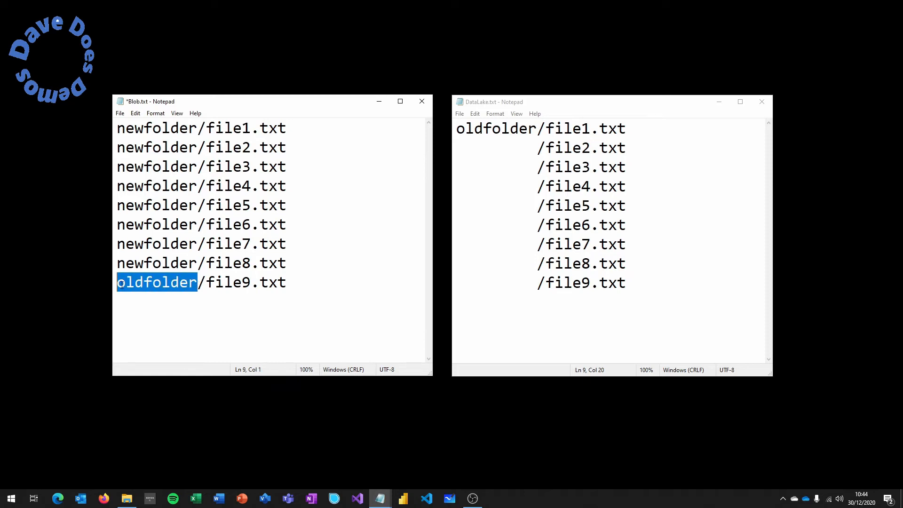
type("newfolder")
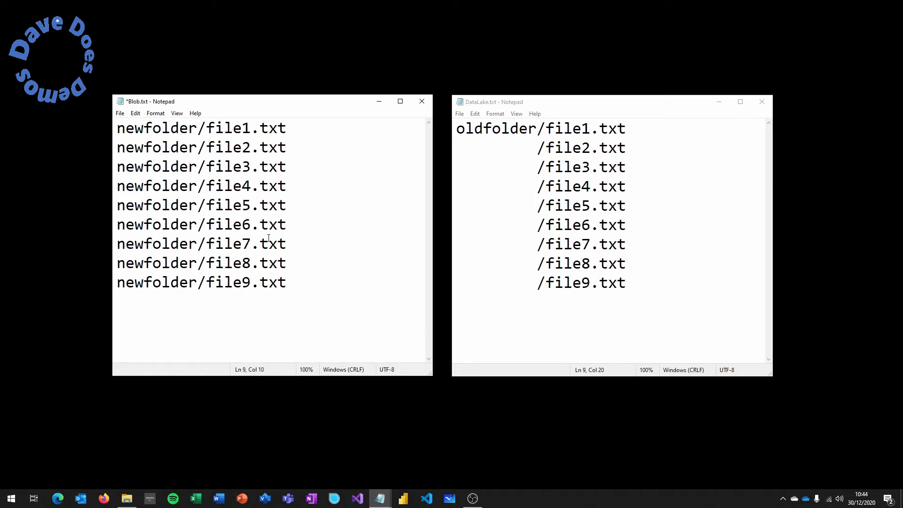
mouse_move(254, 205)
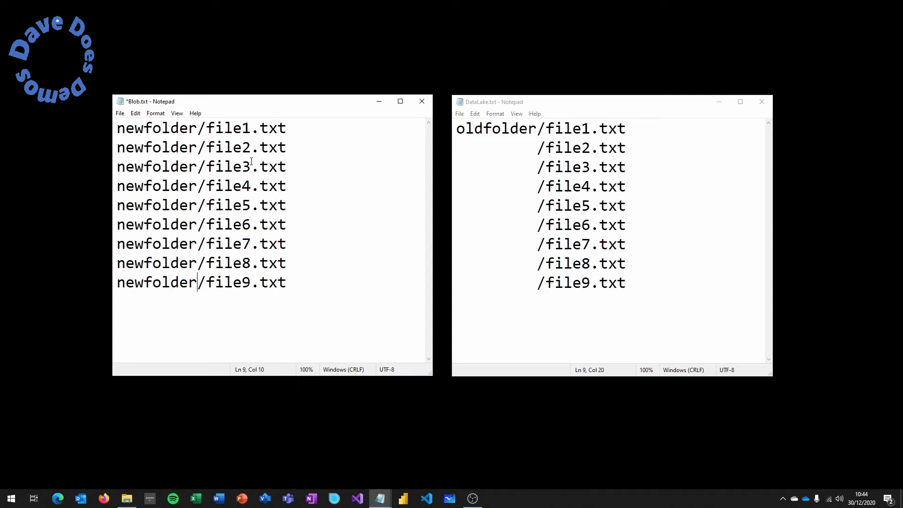
mouse_move(511, 158)
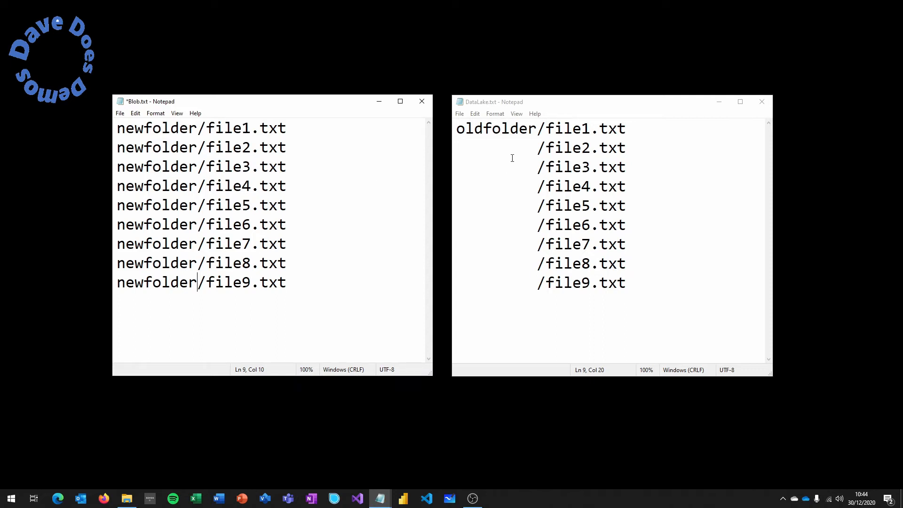
double_click(496, 128)
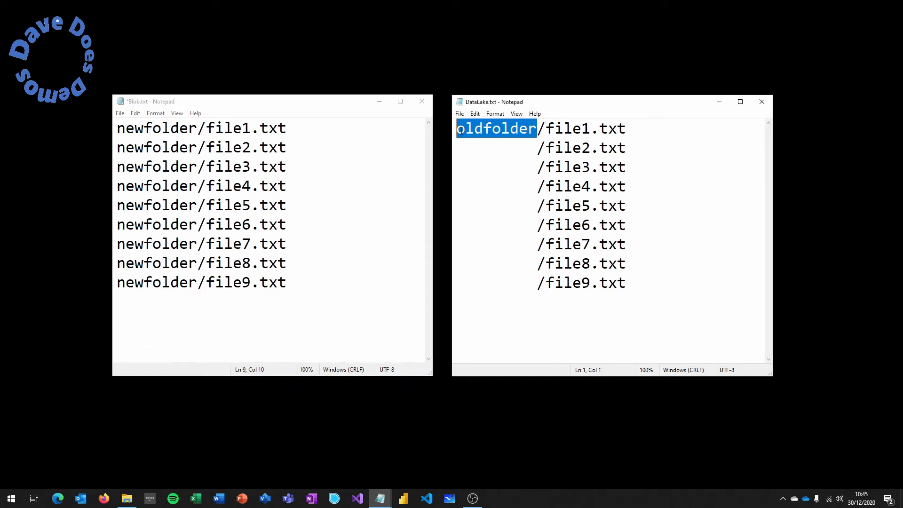
Step: Type 'newfolder' over the selected folder name in DataLake.txt
type("newfolder")
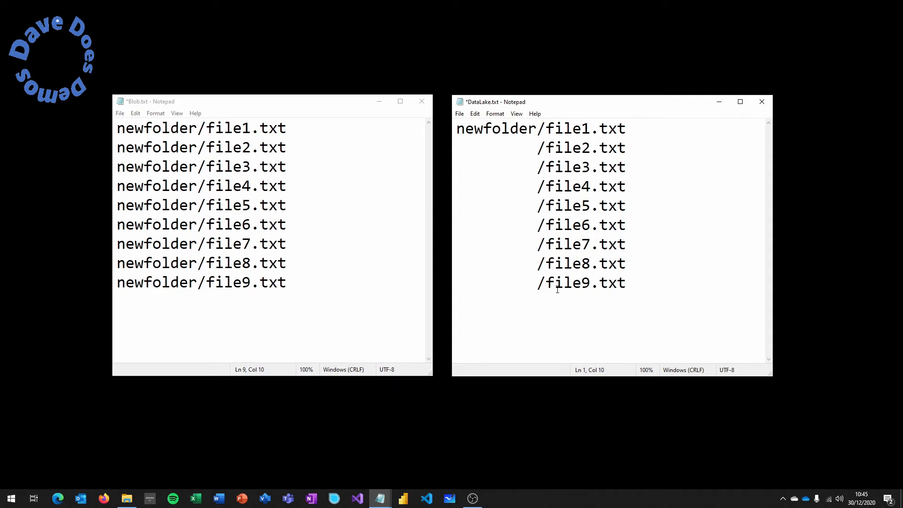
left_click(537, 128)
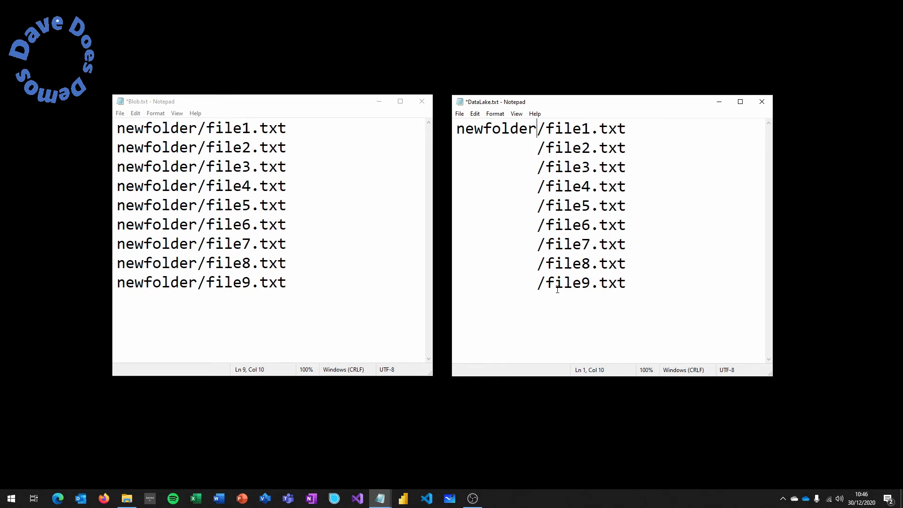
mouse_move(443, 208)
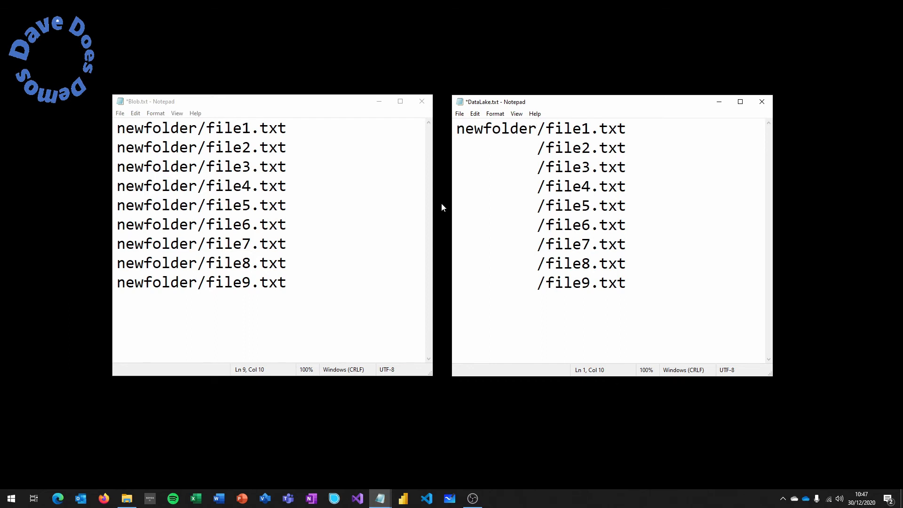
Step: Delete all DataLake.txt text and remove Blob's bottom entries, keeping newfolder/file1–file4.txt
left_click(537, 128)
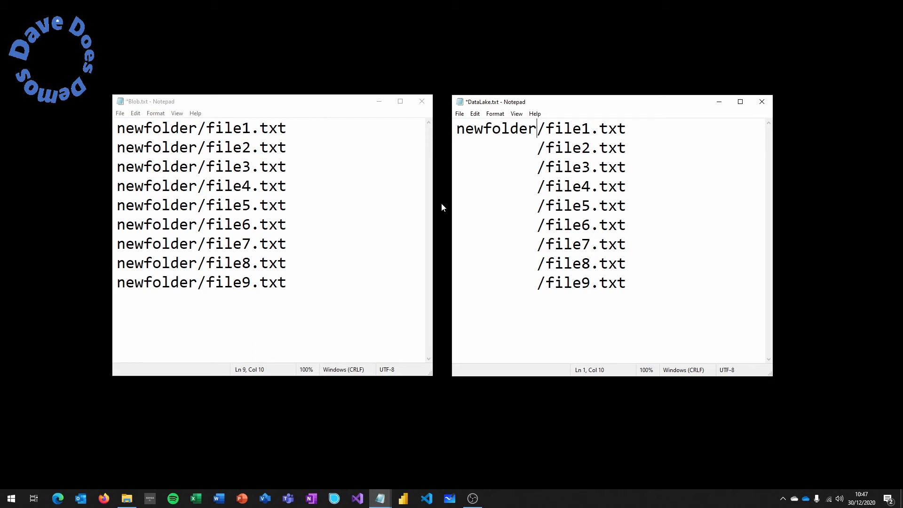
mouse_move(459, 197)
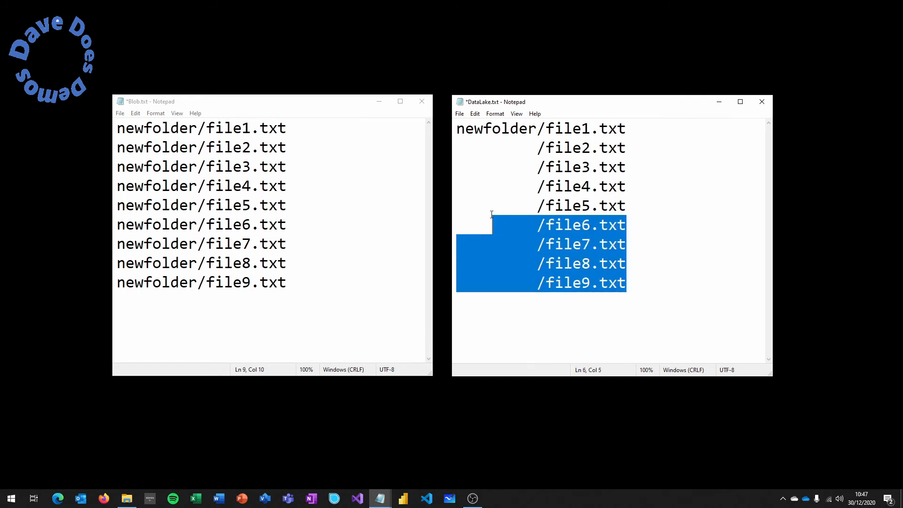
key("Delete")
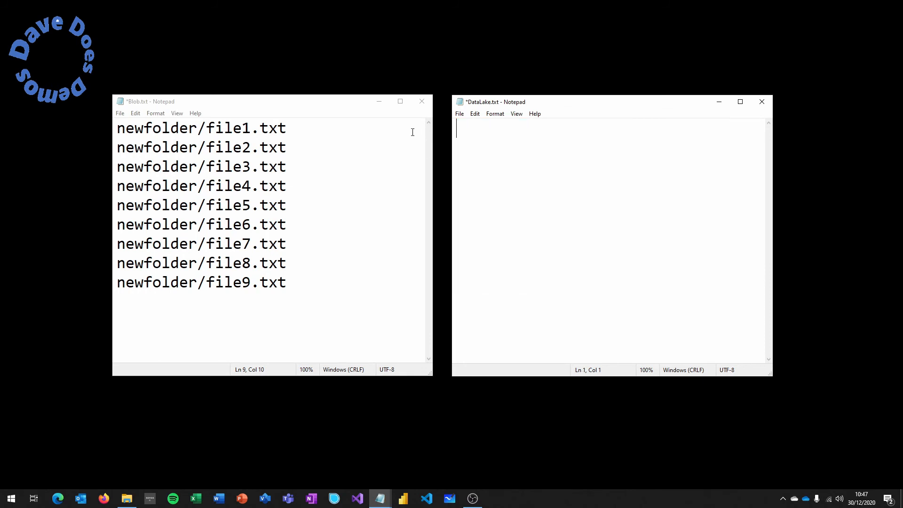
mouse_move(326, 286)
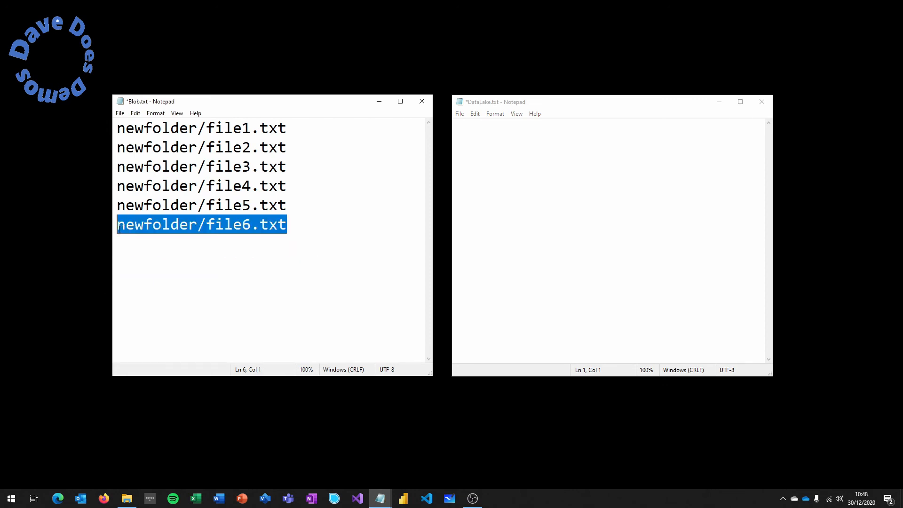
key("Delete")
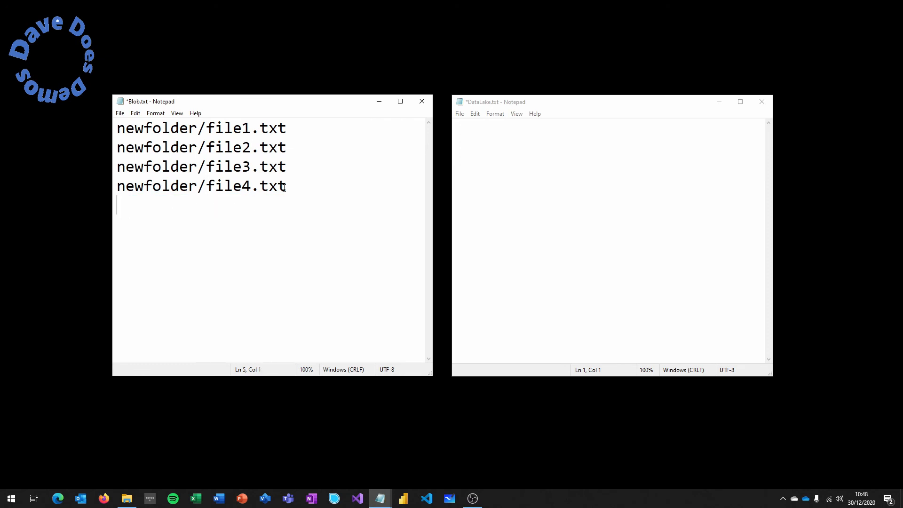